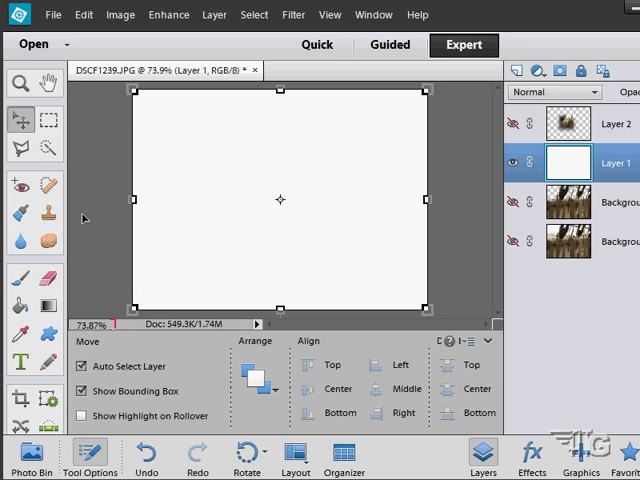
mouse_move(18, 364)
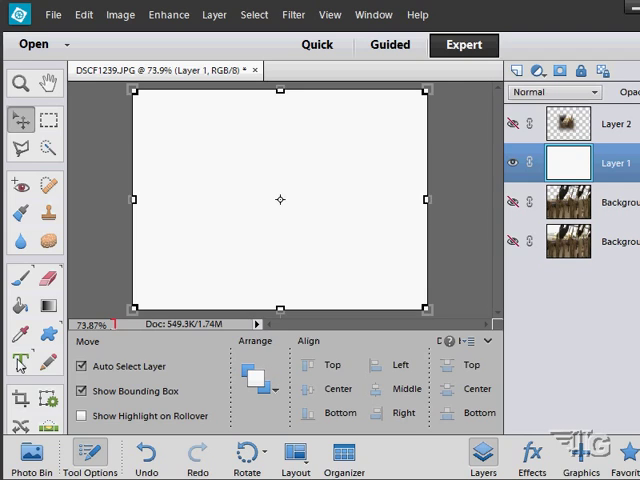
Activate the Horizontal Type Tool for placing text on the white box
click(20, 362)
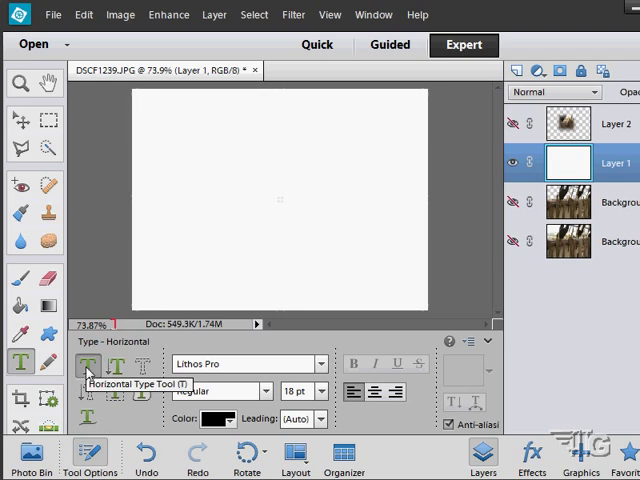
mouse_move(166, 160)
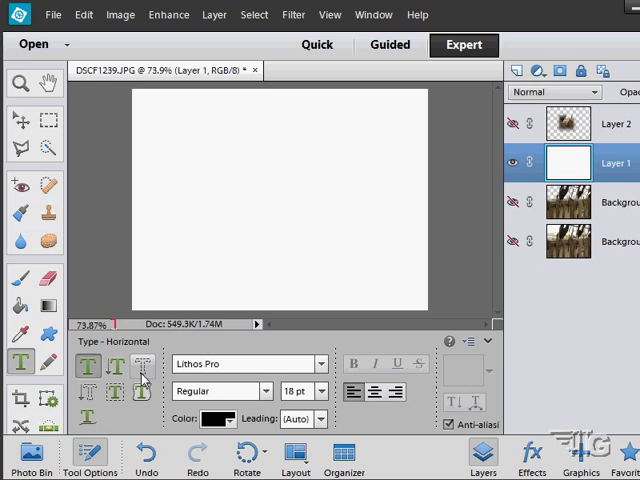
mouse_move(116, 390)
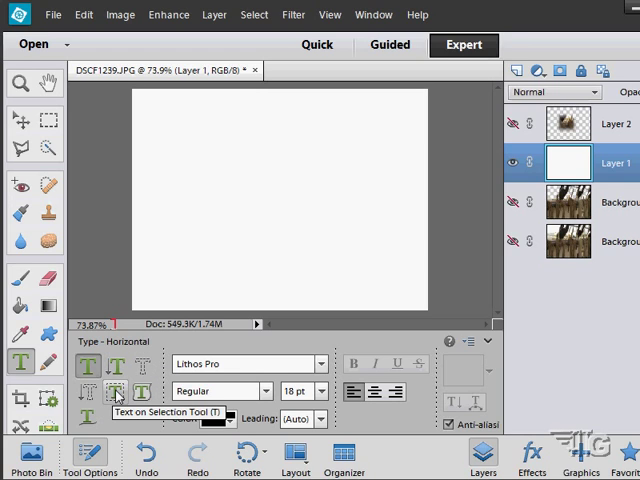
mouse_move(140, 390)
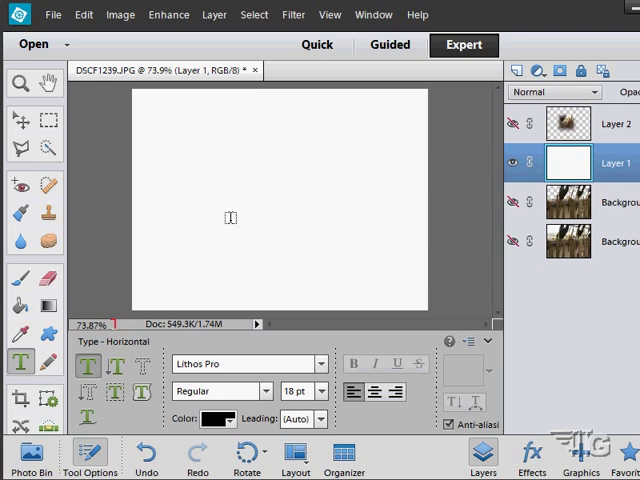
Start a new text layer on the white box reading 'AHOY MATEY'
click(210, 196)
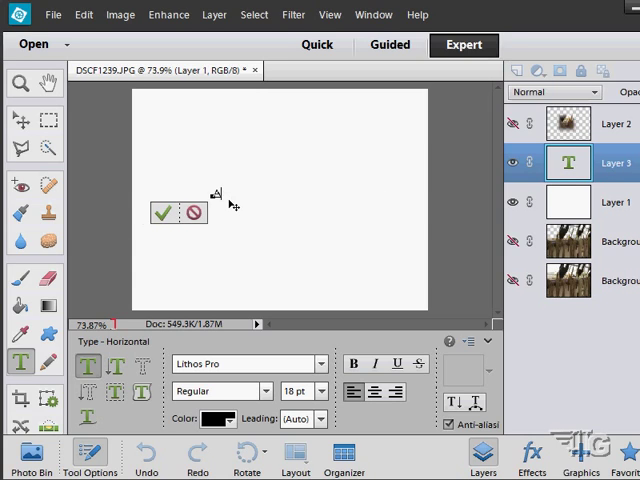
text(ALLOY HA)
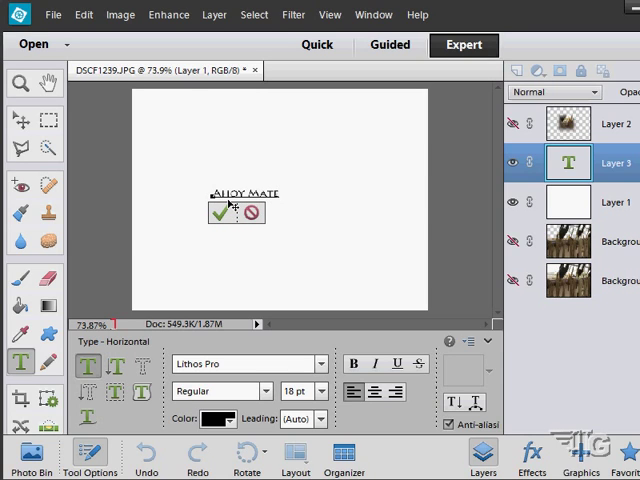
text(y)
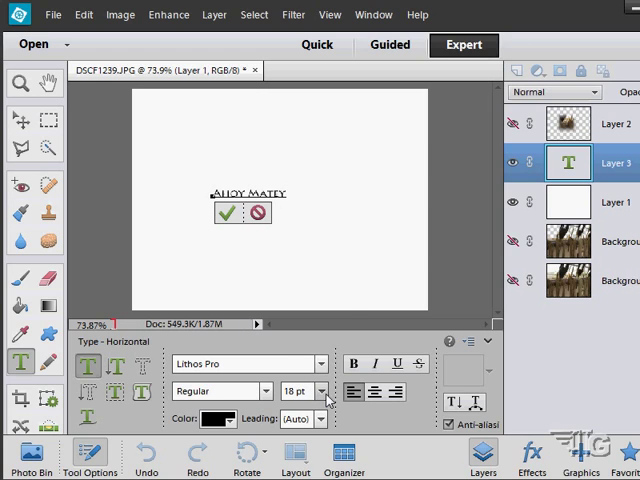
Enlarge the text to 36 pt, then to 48 pt
click(304, 392)
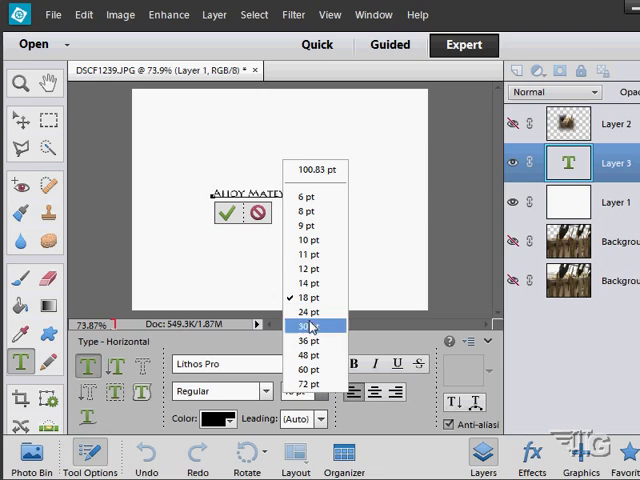
click(310, 340)
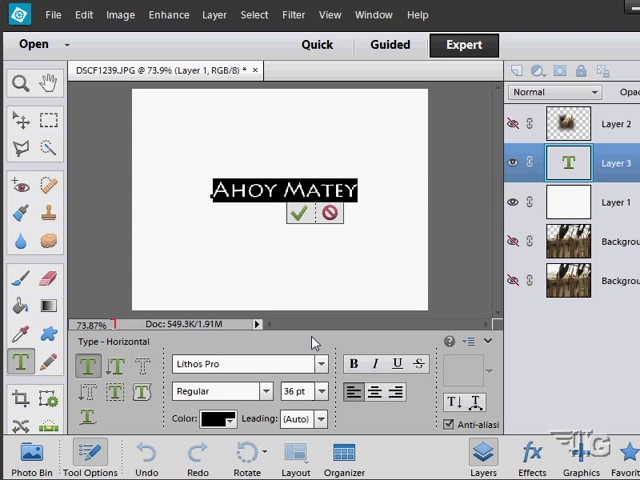
click(316, 392)
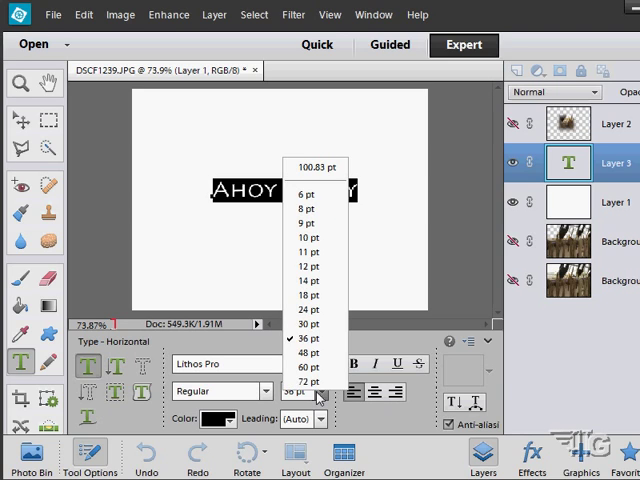
click(308, 352)
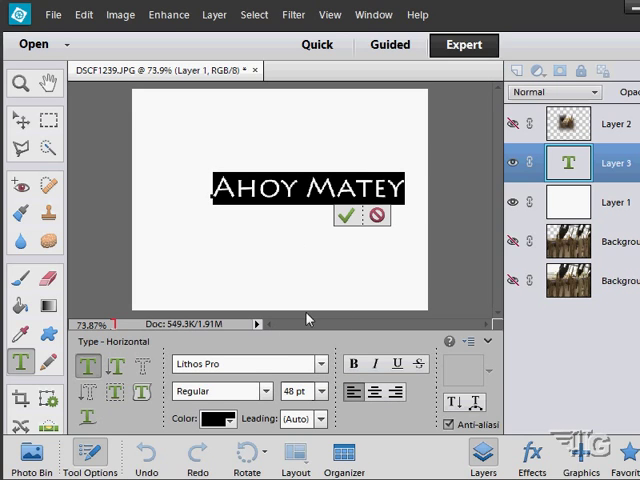
mouse_move(258, 210)
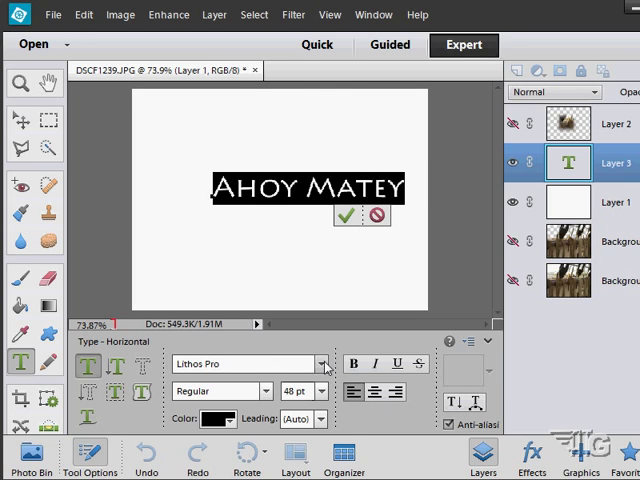
Set the text in the Algerian typeface from the font list
click(320, 364)
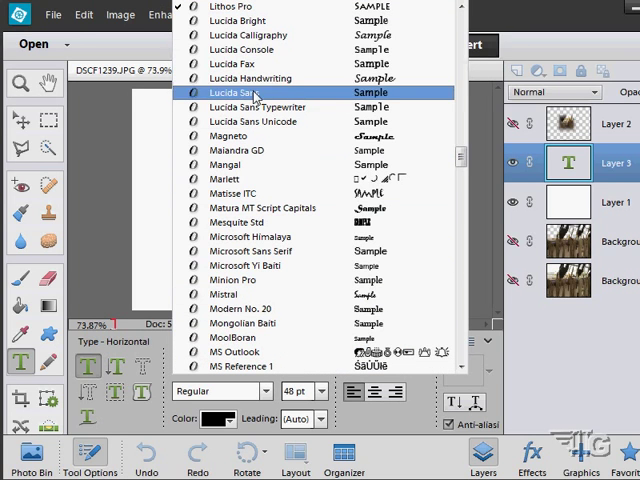
mouse_move(296, 136)
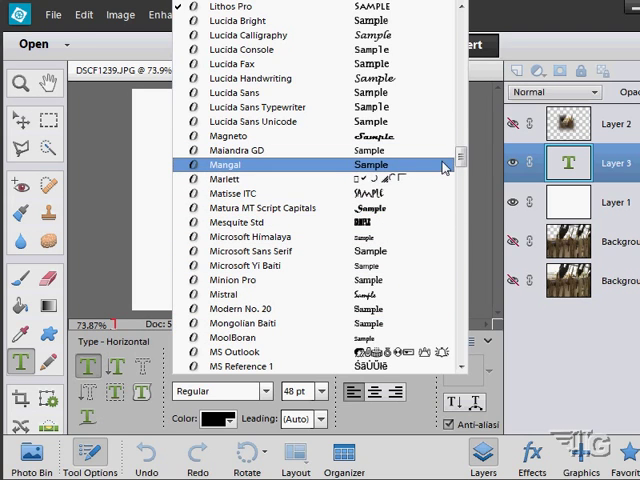
scroll(down, 3)
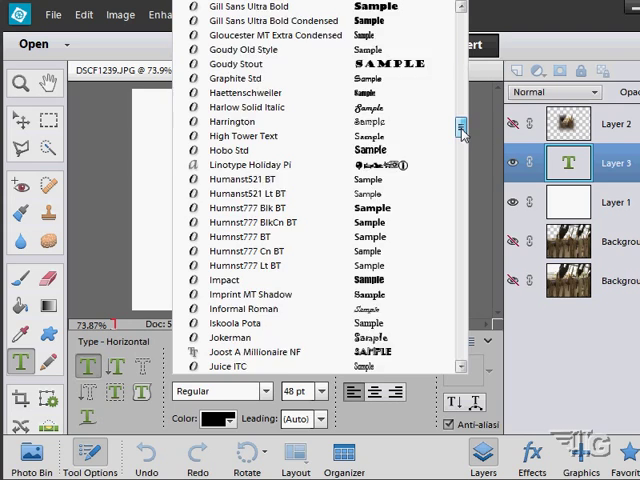
scroll(up, 3)
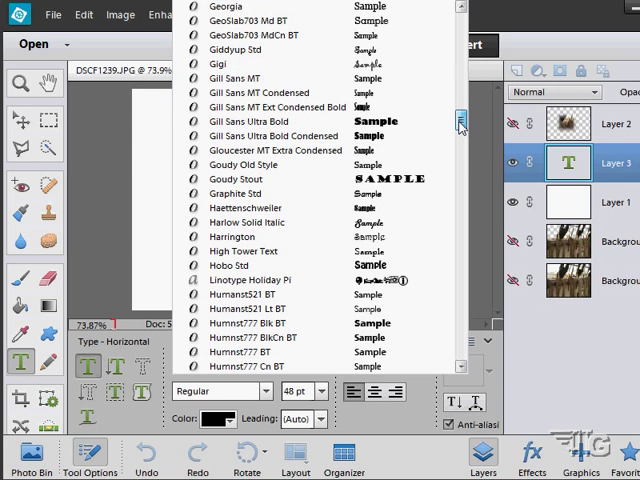
scroll(up, 3)
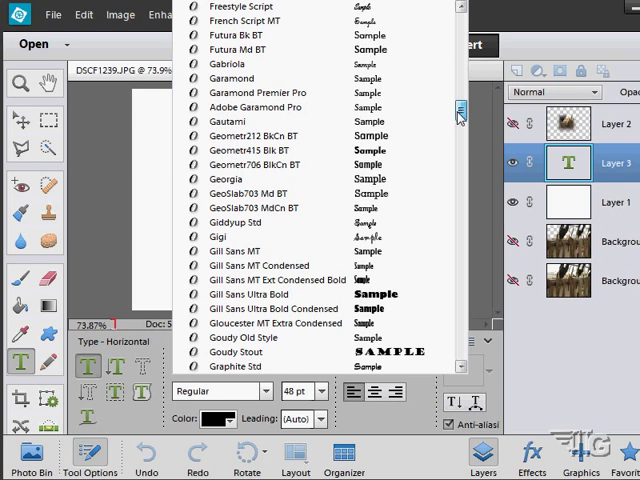
scroll(up, 3)
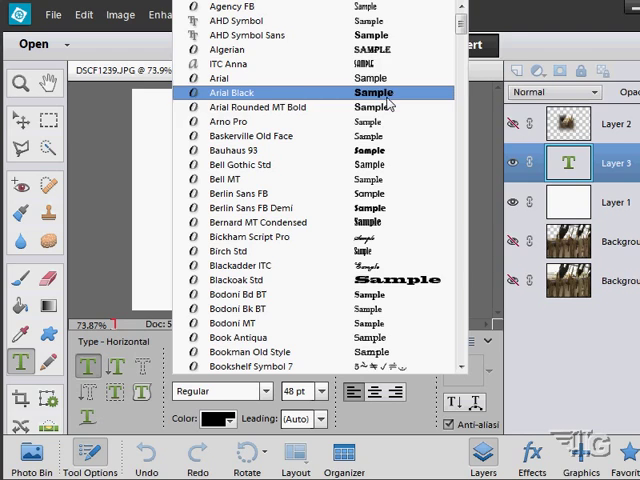
click(236, 48)
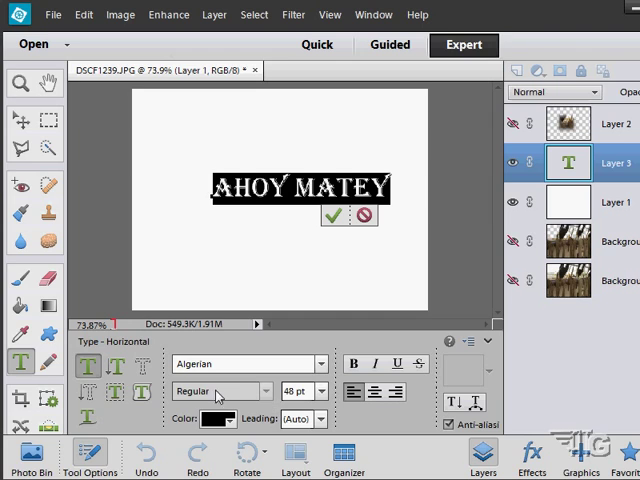
Try Arial on the text, then switch it back to Algerian
click(250, 364)
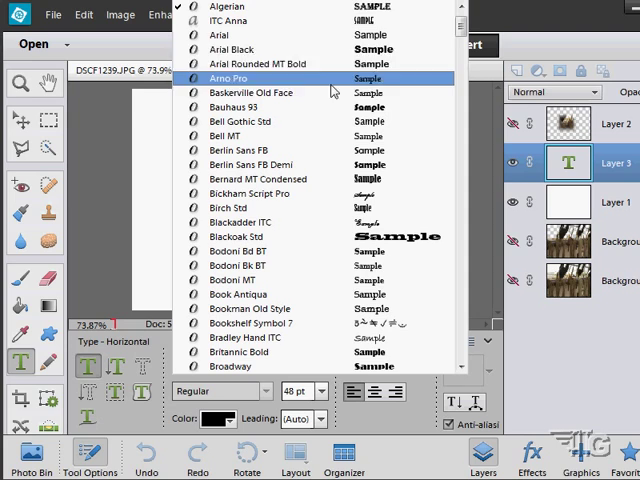
click(236, 32)
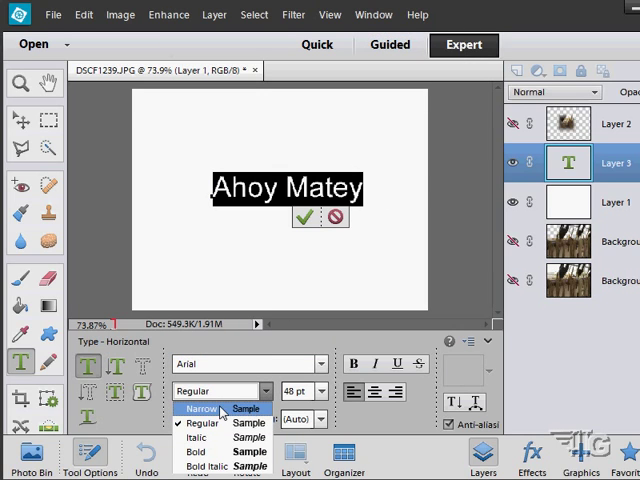
mouse_move(214, 466)
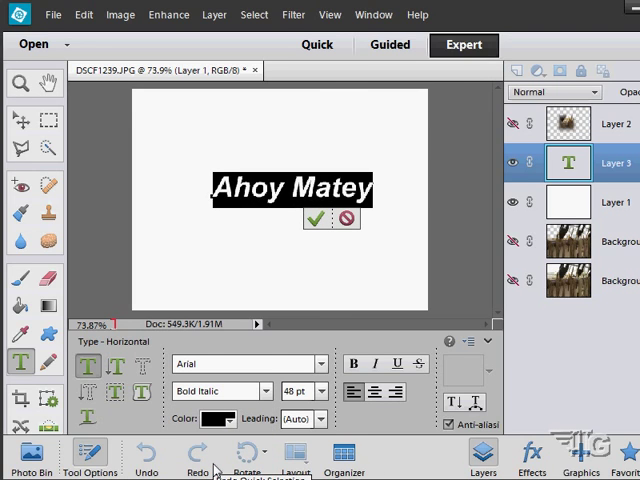
click(244, 364)
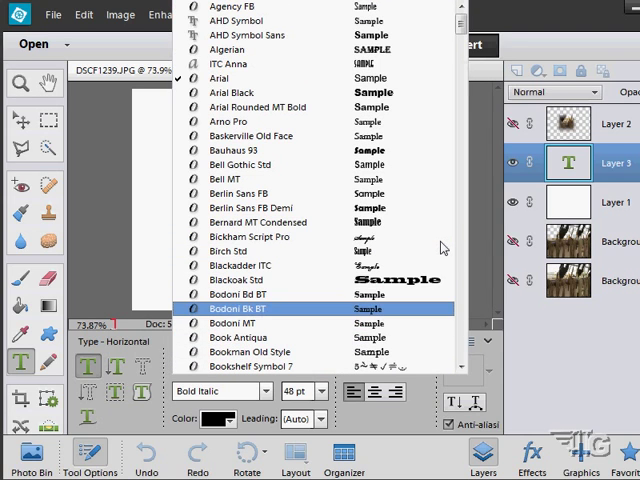
click(240, 48)
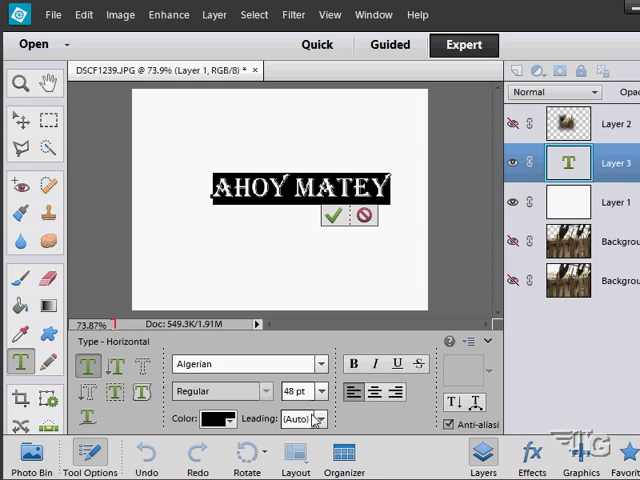
mouse_move(210, 420)
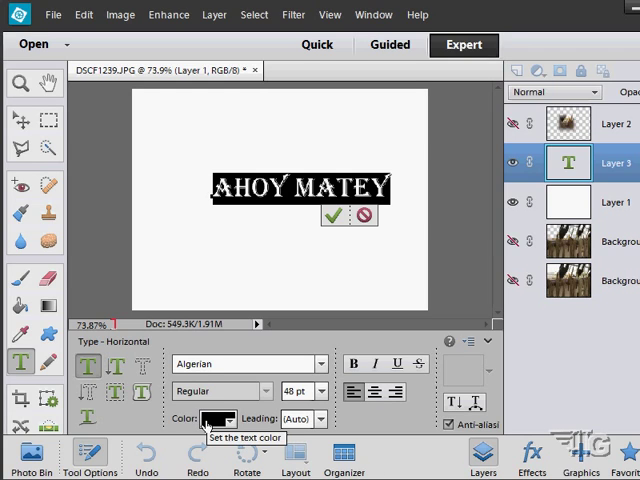
mouse_move(356, 392)
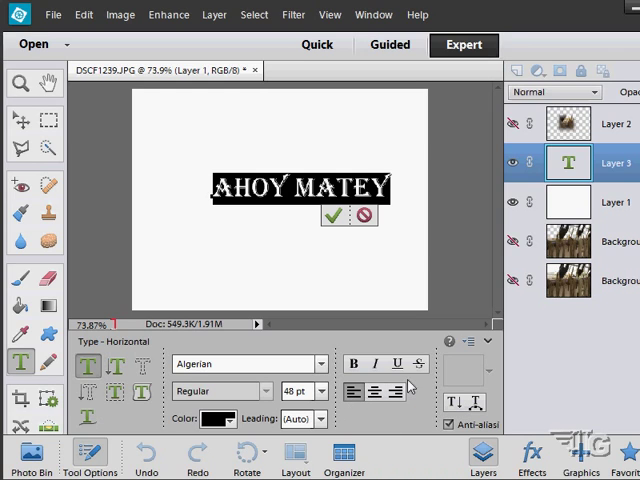
Try vertical orientation and the Warp Text dialog, keeping the text horizontal and unwarped
click(352, 364)
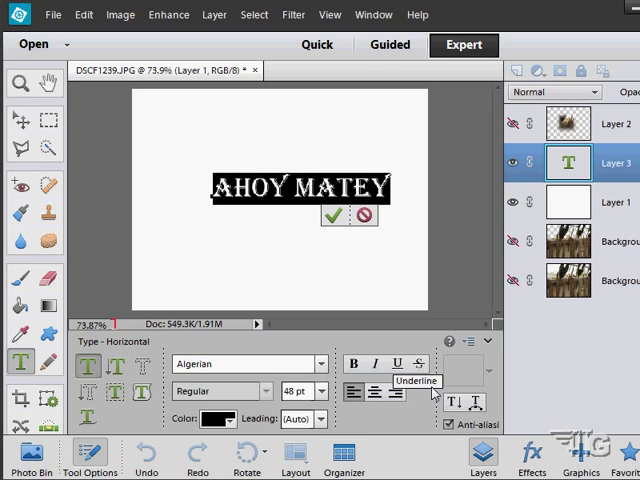
click(418, 364)
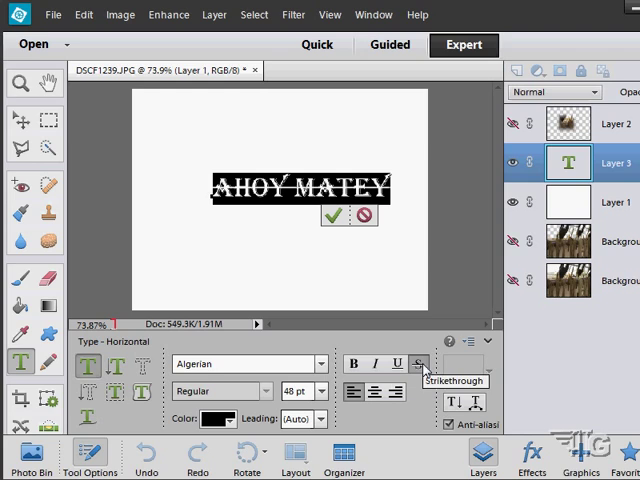
click(420, 364)
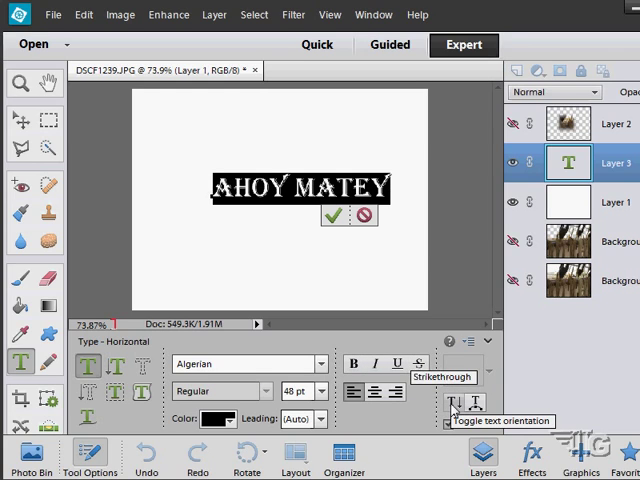
click(456, 404)
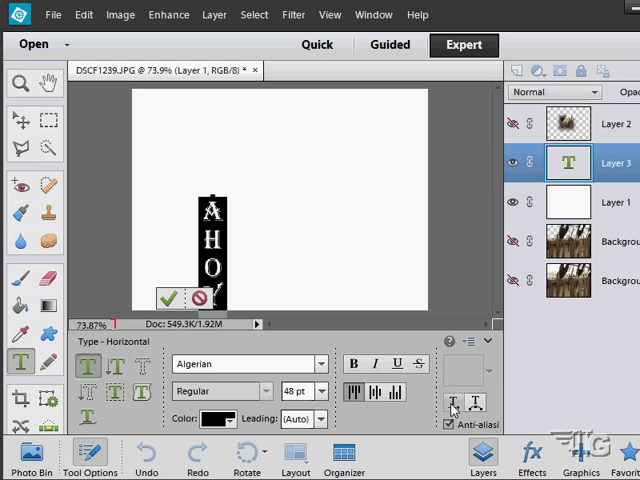
click(460, 404)
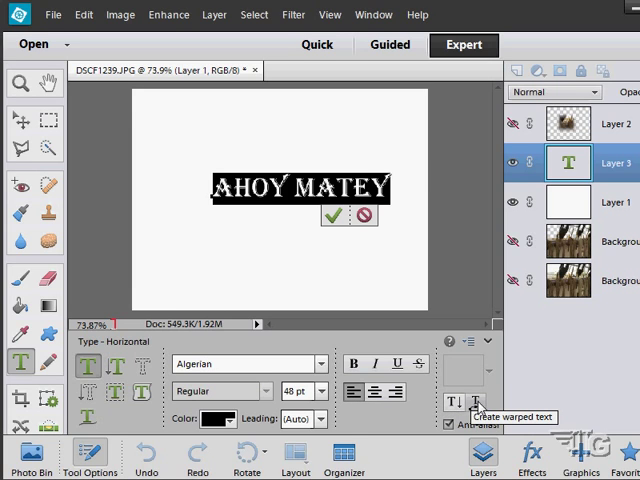
click(460, 404)
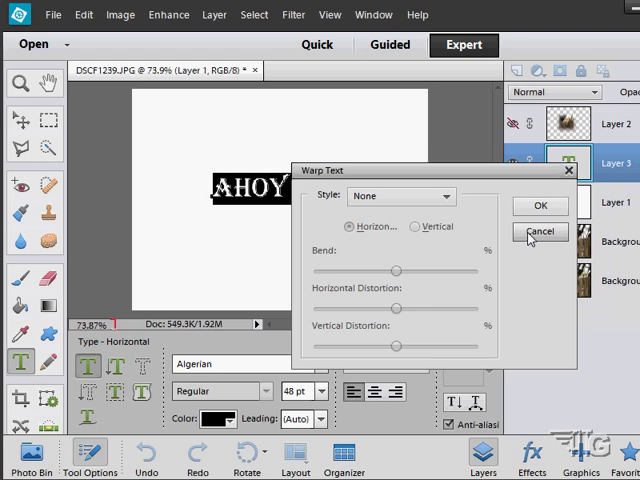
click(540, 232)
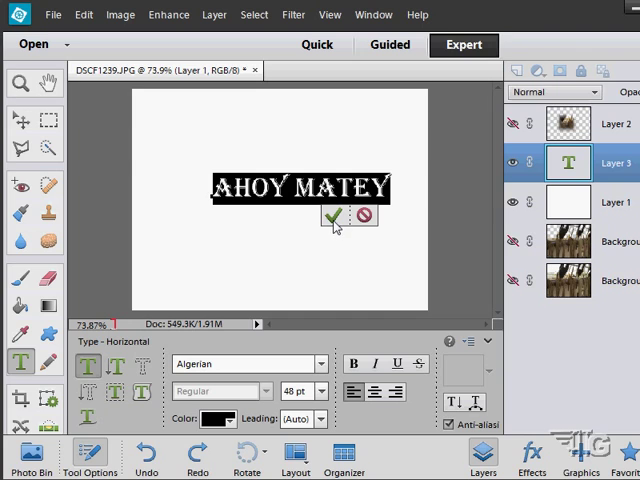
Commit the text, then stretch it taller with the Move tool and apply the transform
click(334, 216)
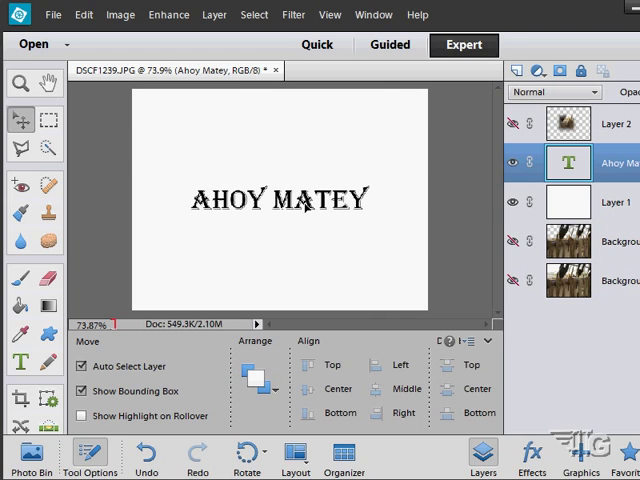
click(280, 200)
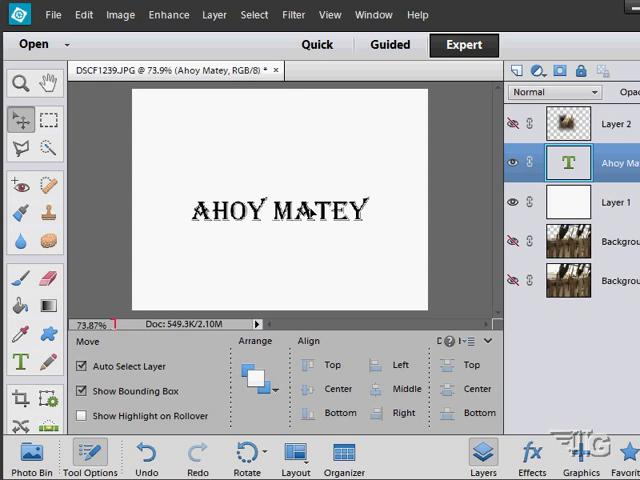
click(280, 210)
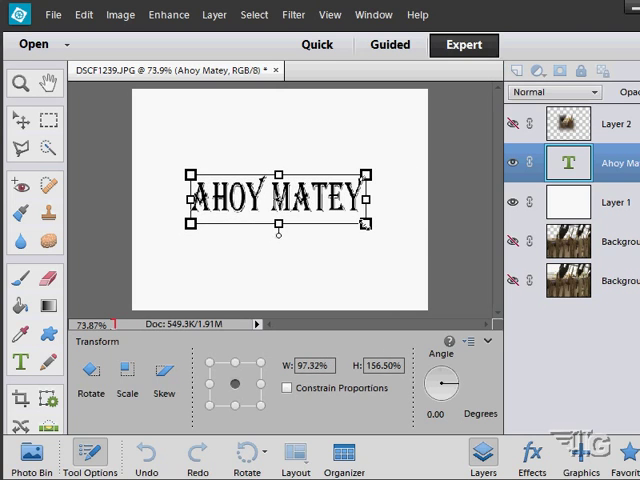
drag(280, 224, 282, 208)
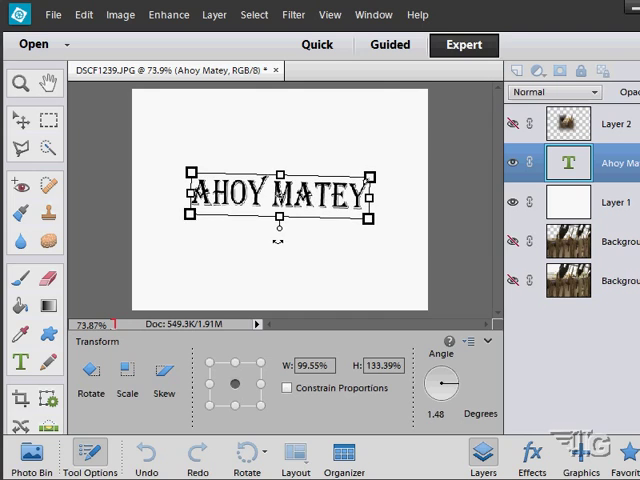
click(16, 120)
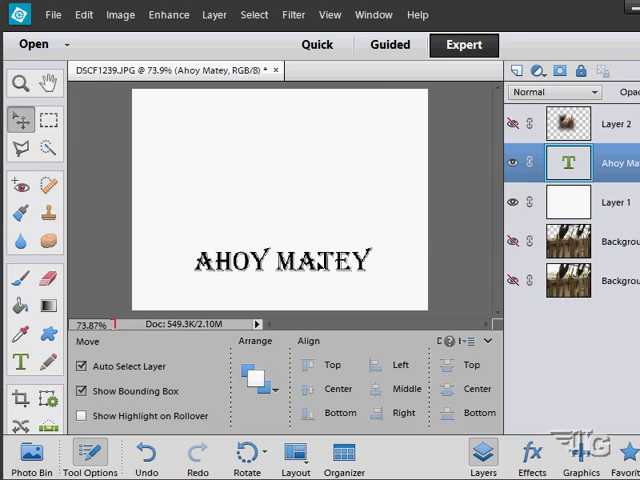
Hide the white layer so AHOY MATEY sits alone over a transparent canvas
click(280, 260)
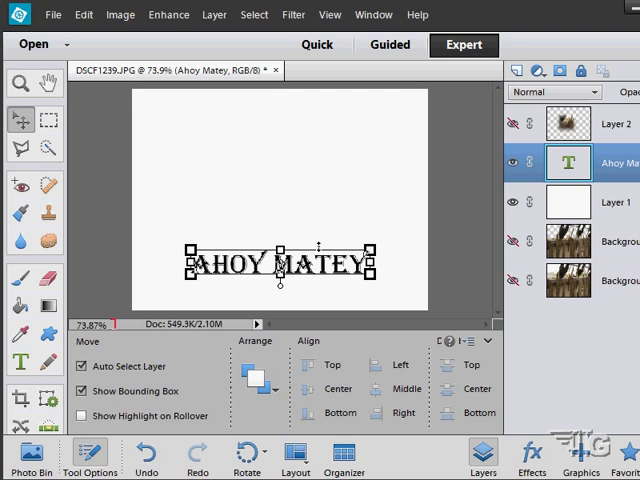
click(20, 364)
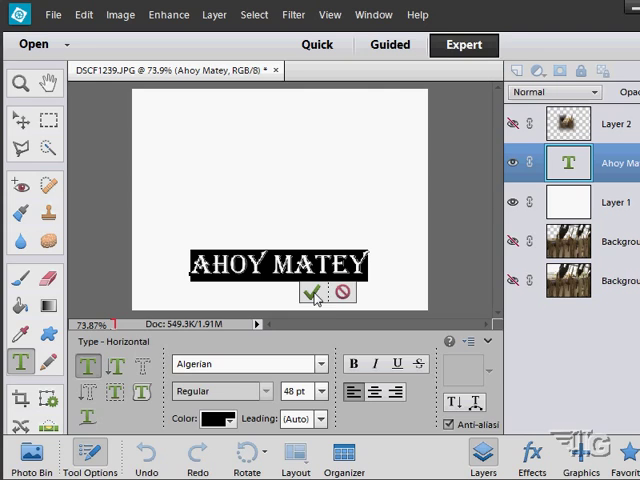
click(312, 292)
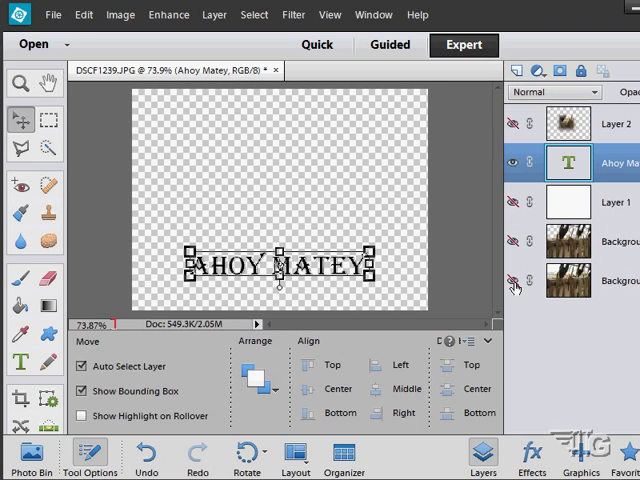
Show the rigging photo and the white box layers again behind the text
click(512, 280)
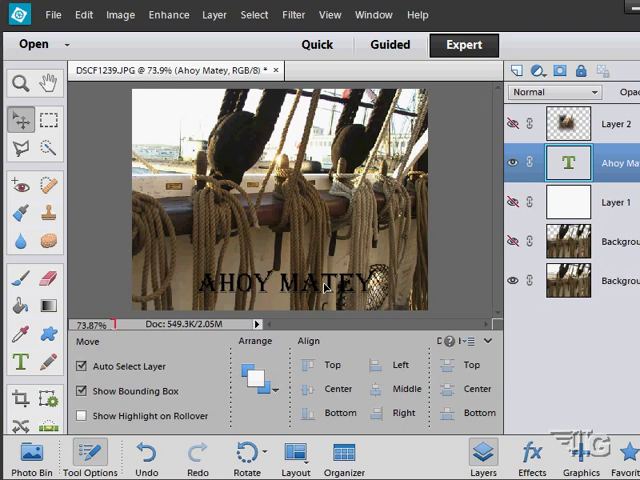
click(290, 284)
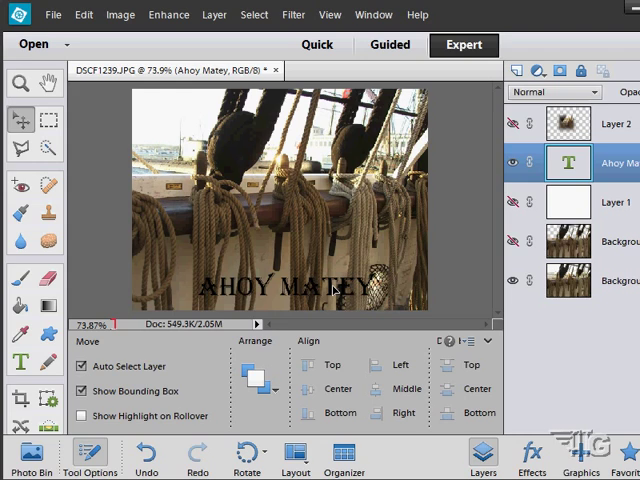
click(290, 288)
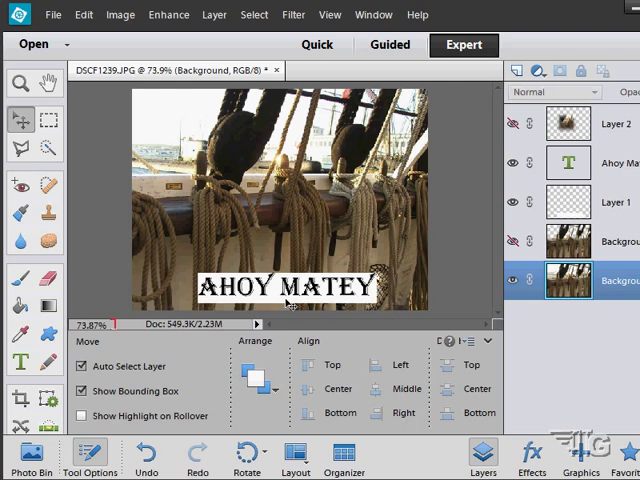
Dismiss the text transform and select the white box layer for widening
click(568, 162)
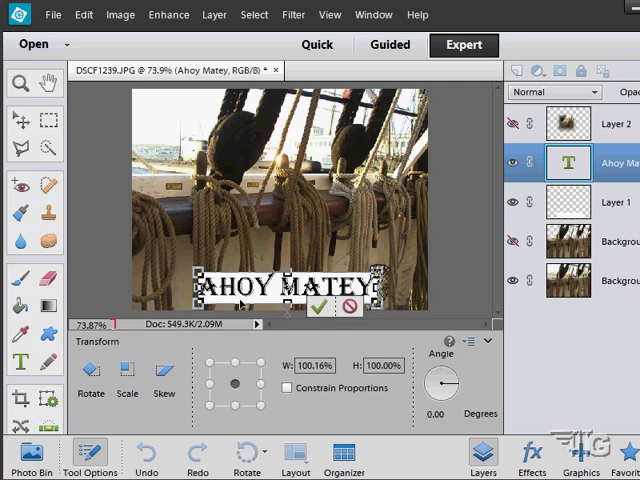
click(316, 308)
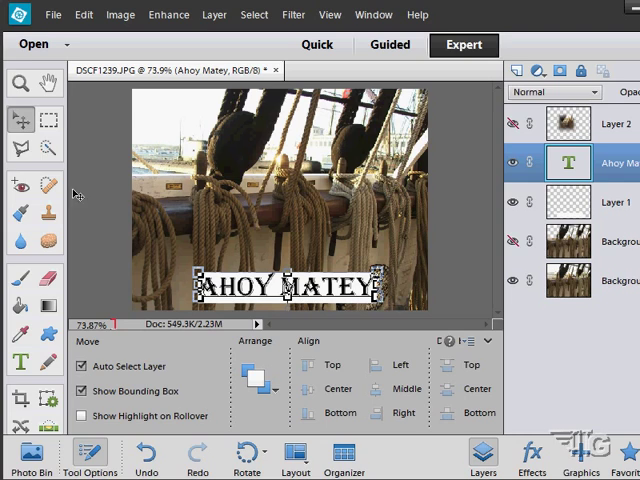
click(80, 366)
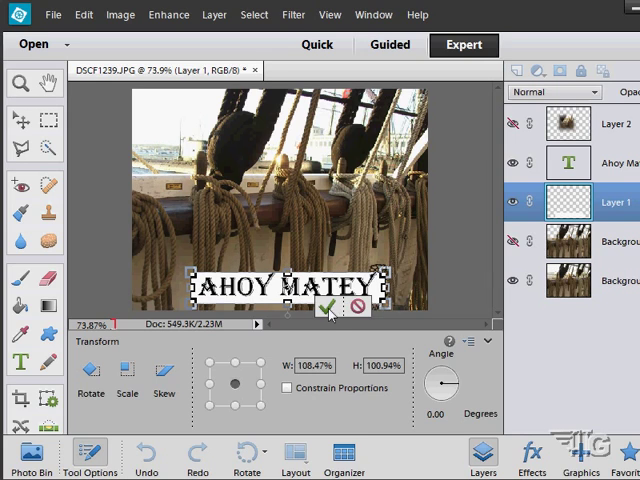
Check View > Snap To options, then commit the white box resize framing the text
click(330, 14)
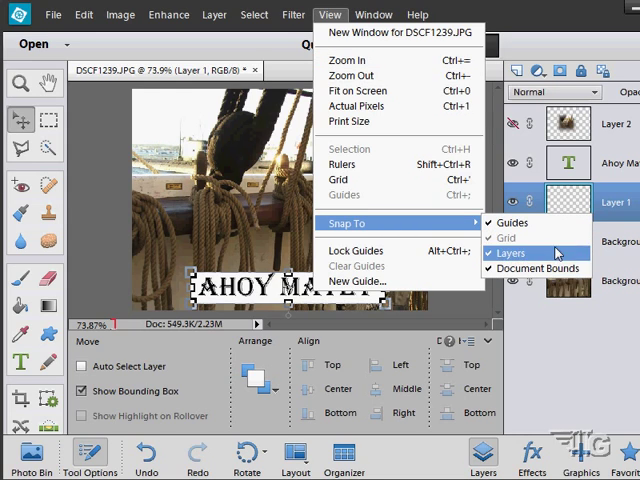
mouse_move(540, 268)
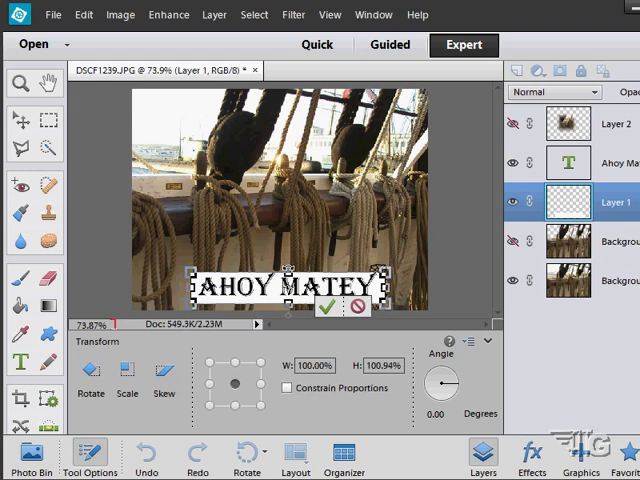
click(330, 14)
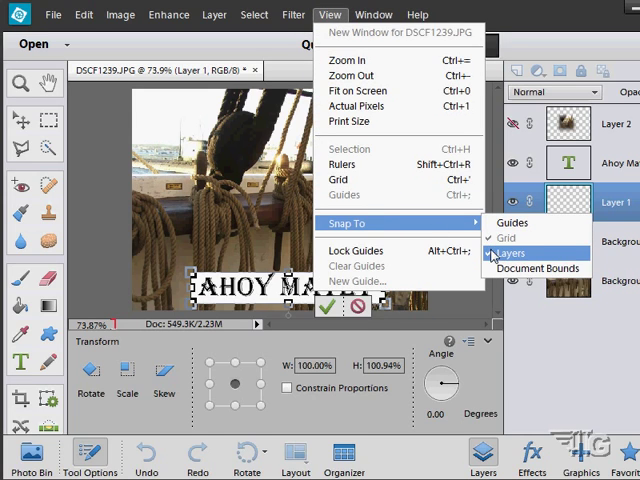
mouse_move(384, 180)
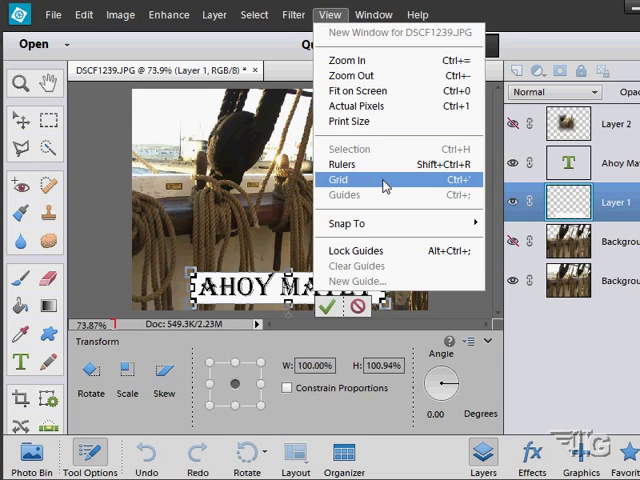
click(338, 180)
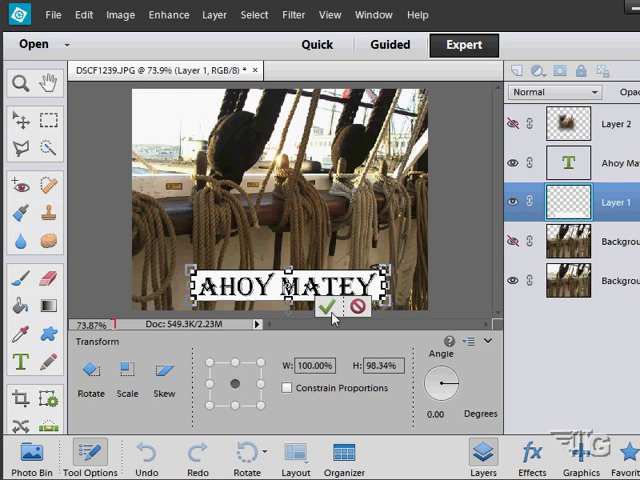
click(330, 308)
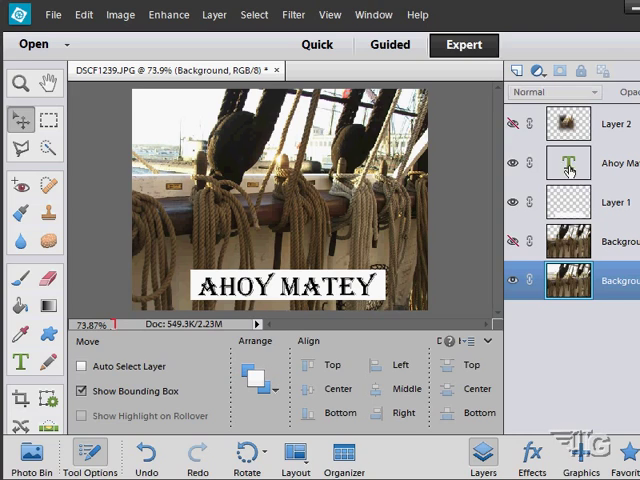
mouse_move(568, 168)
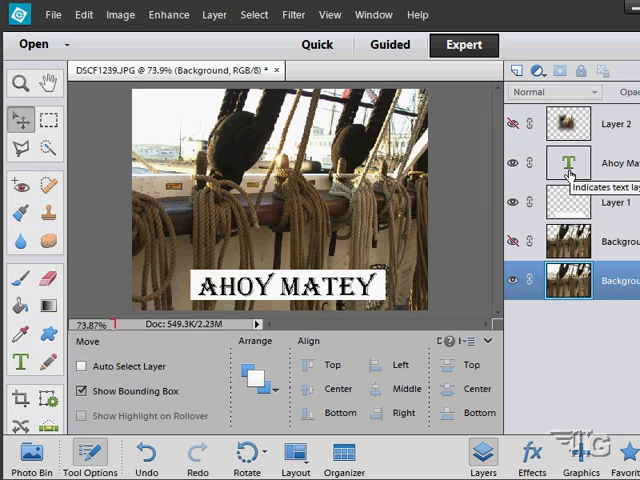